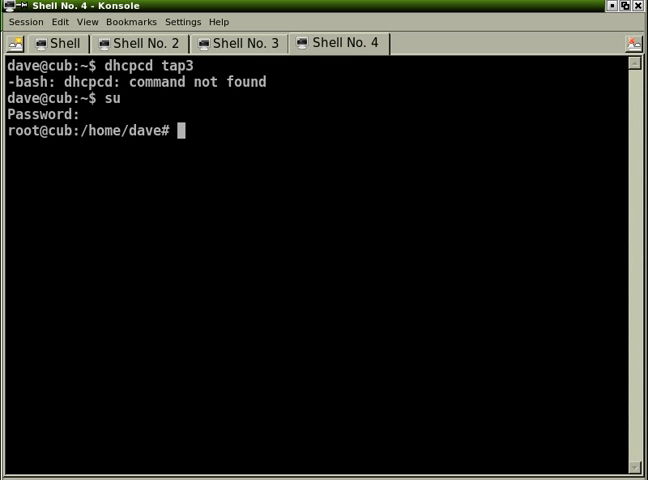
# Step: As root, get a DHCP lease on tap3 and launch Wireshark with kdesu
pyautogui.write('dhcpcd tap3')
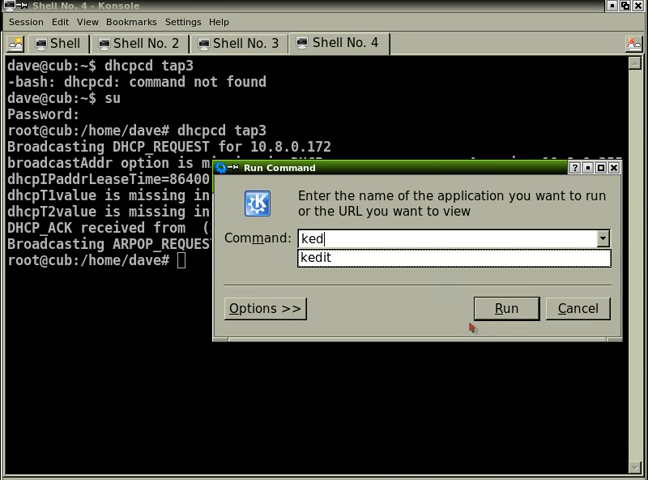
pyautogui.write('kdes')
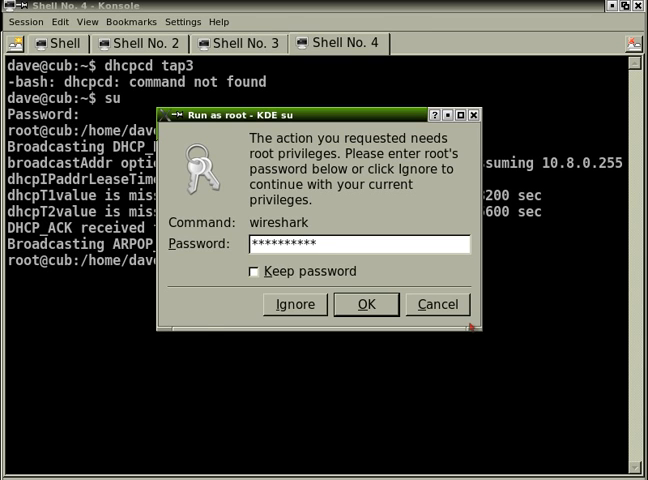
pyautogui.click(355, 304)
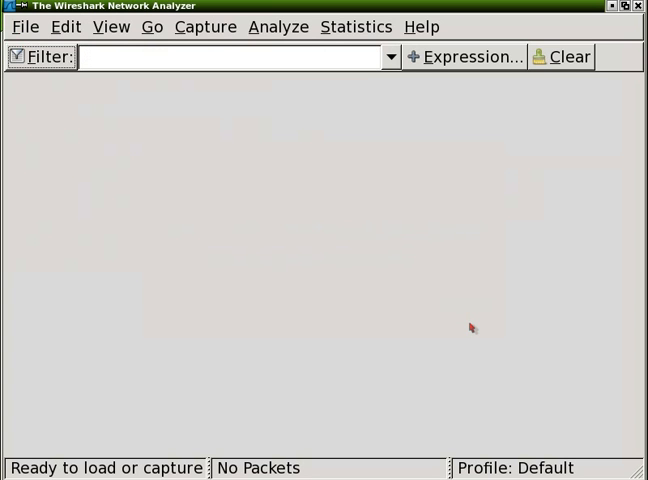
pyautogui.moveTo(263, 50)
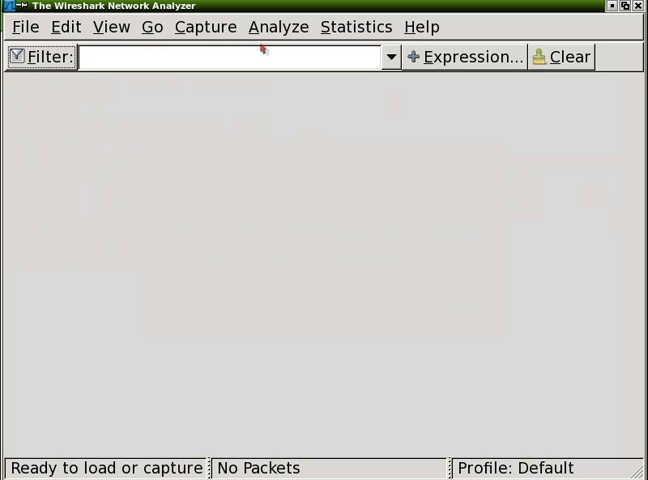
# Step: Begin a Wireshark packet capture on wlan0 from the capture interfaces list
pyautogui.click(202, 27)
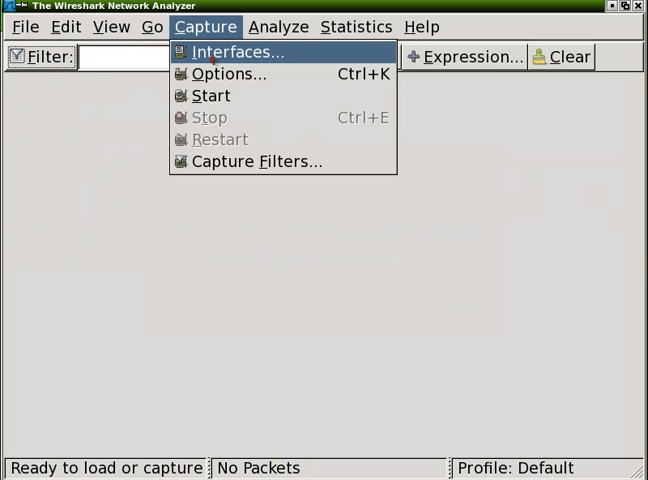
pyautogui.click(236, 52)
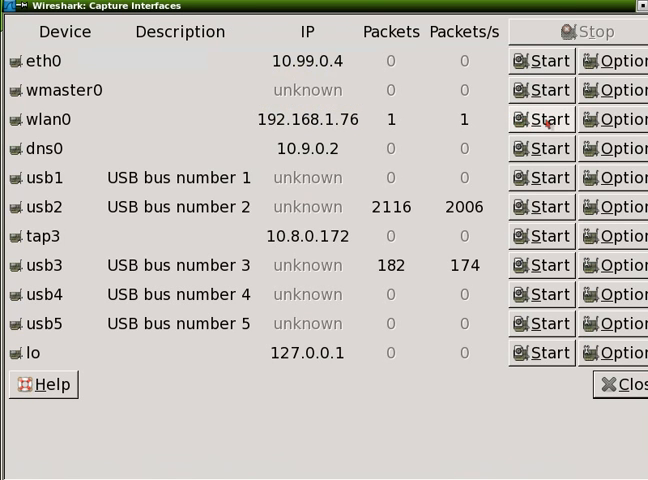
pyautogui.click(540, 118)
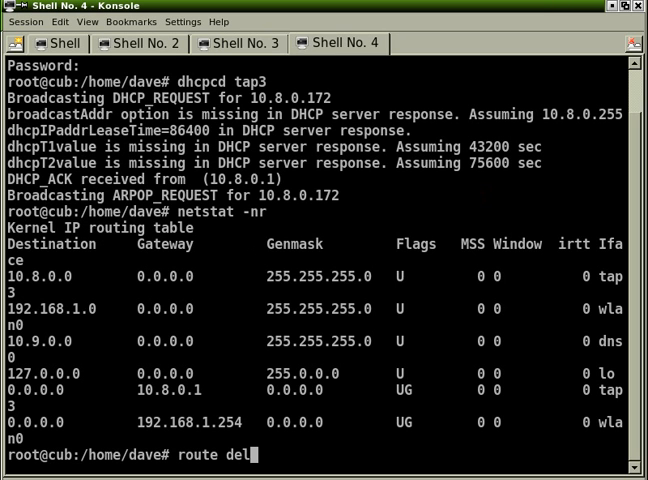
# Step: Check the netstat -nr routes, discard the partial route command, and bring up the OpenVPN shell
pyautogui.press('BackSpace')
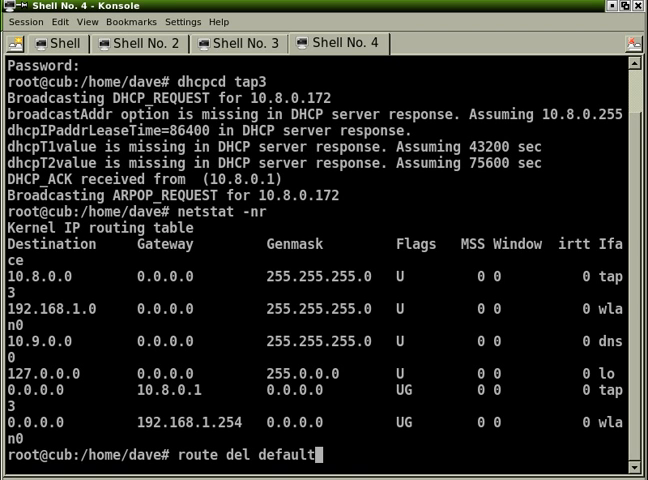
pyautogui.write('192.')
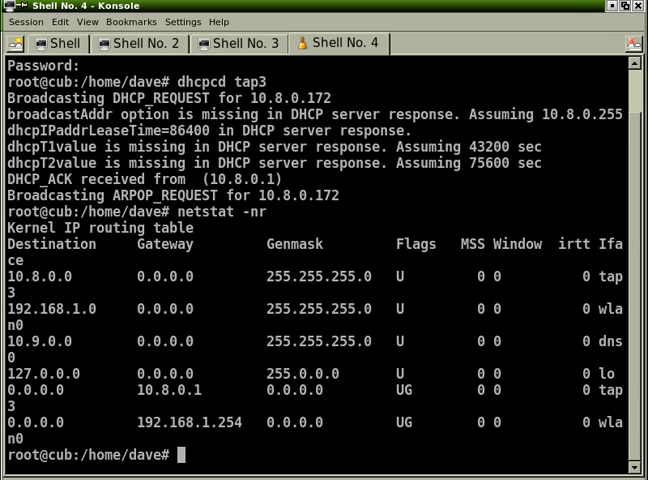
pyautogui.write('route add')
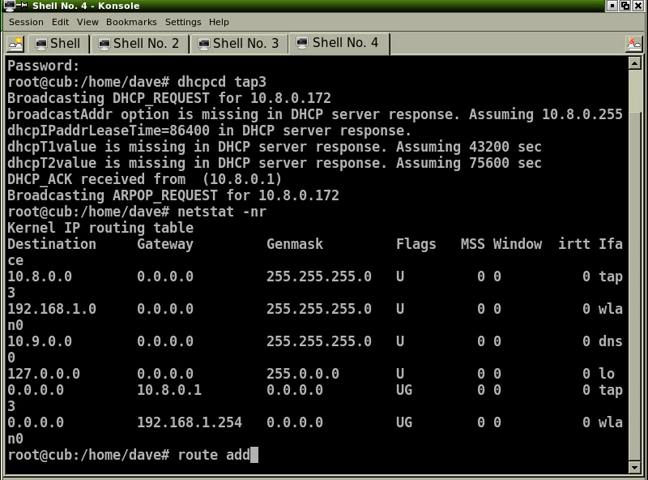
pyautogui.write('-')
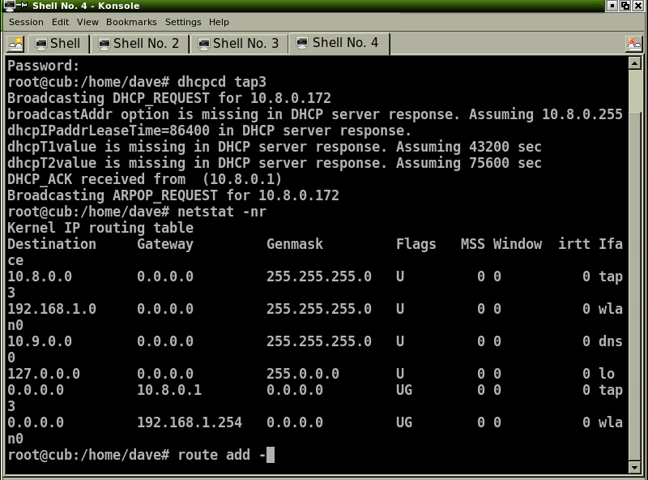
pyautogui.press('BackSpace')
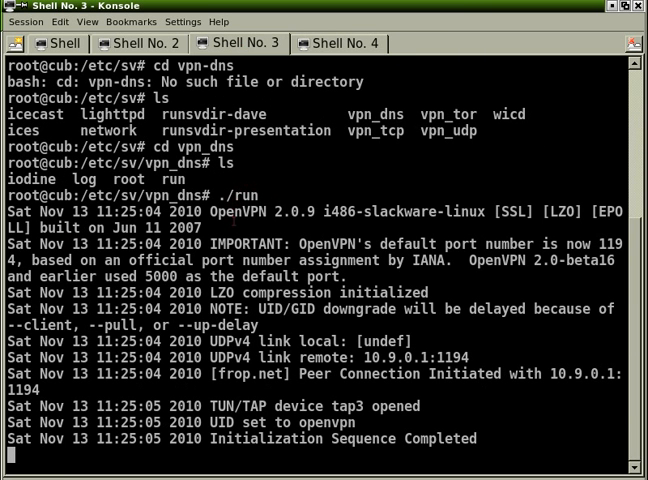
# Step: Copy 67.18.92.7 from the iodine shell and run route add -host 67.18.92.7 gw 192.168.1.254
pyautogui.click(155, 43)
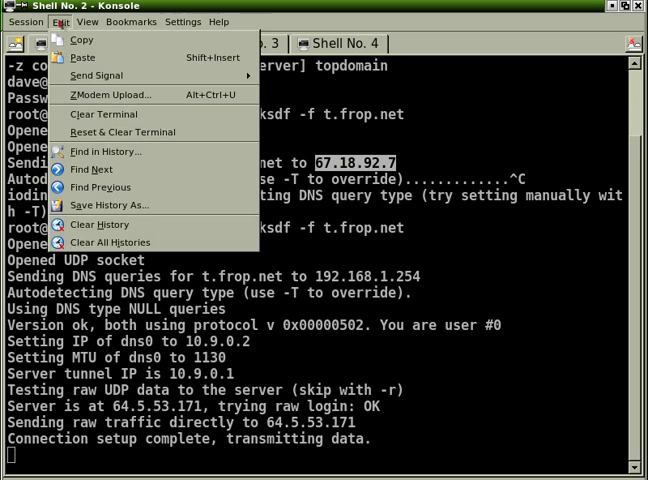
pyautogui.click(357, 43)
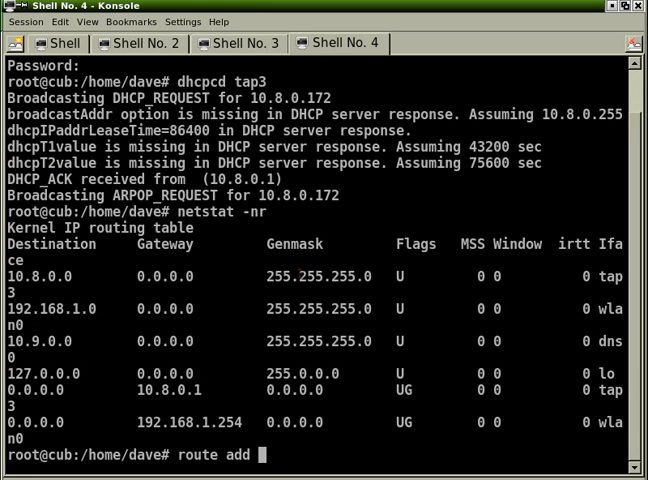
pyautogui.write('67.18.92.7')
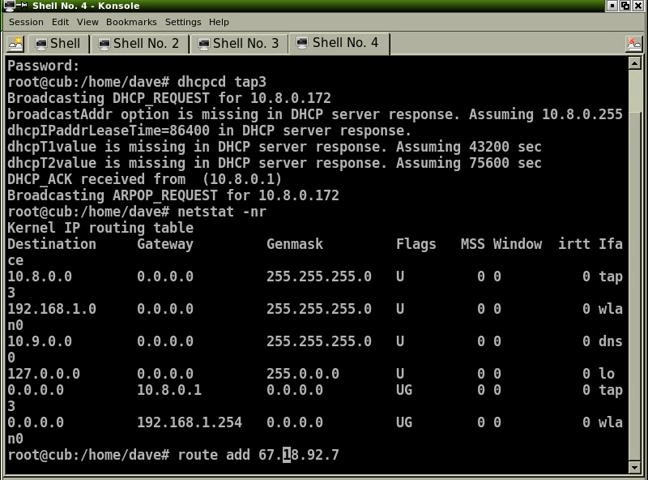
pyautogui.write('-host')
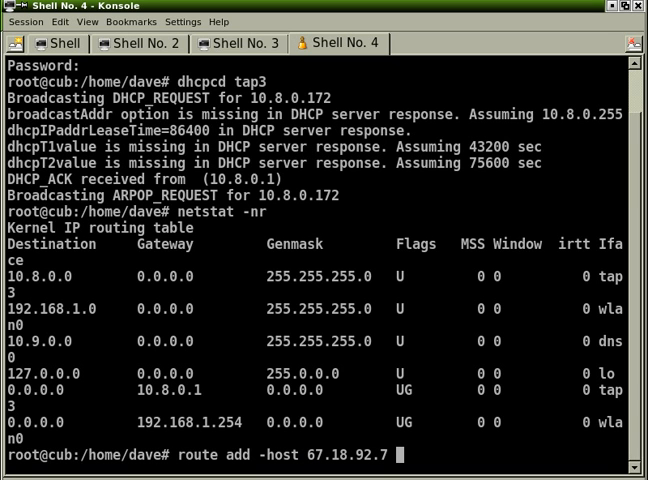
pyautogui.write('wlan0')
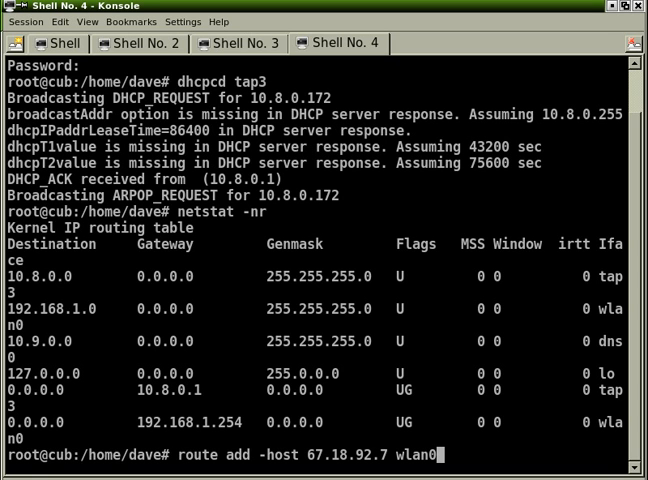
pyautogui.write('gw')
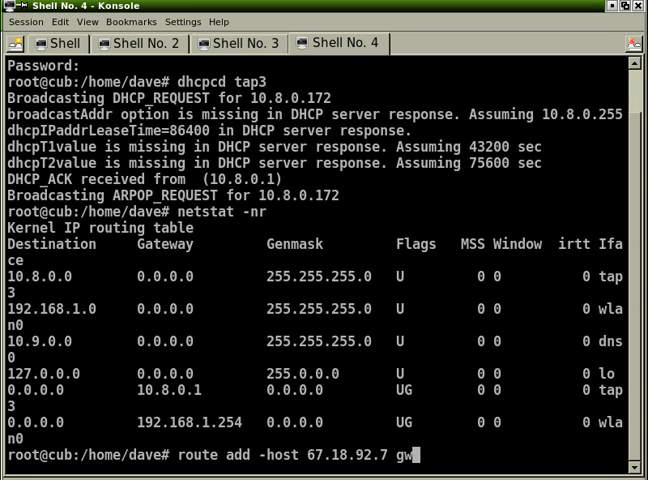
pyautogui.write('192.1')
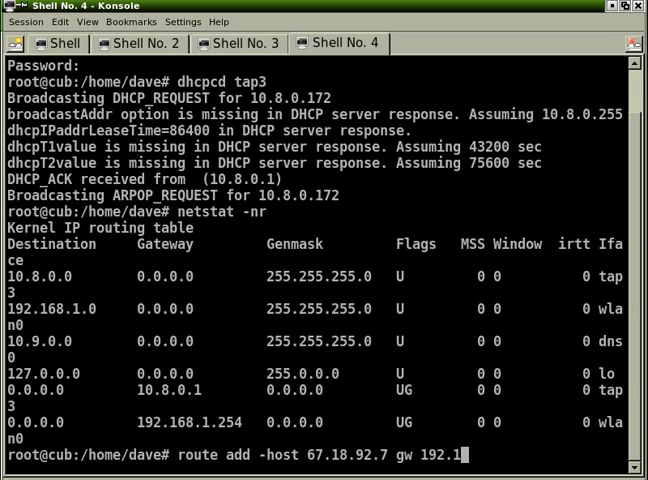
pyautogui.write('68.1.')
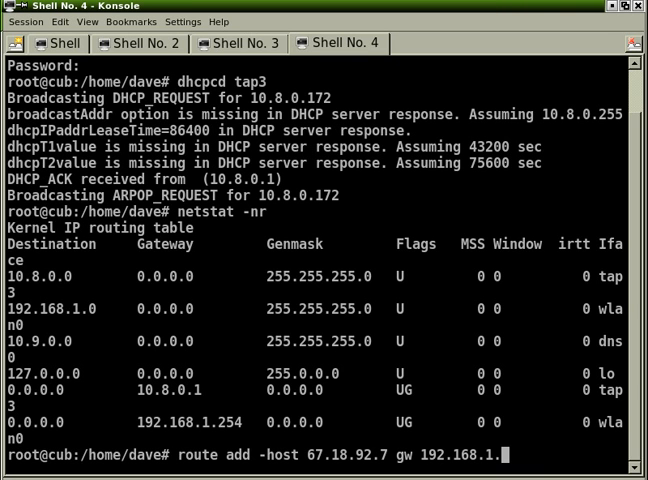
pyautogui.write('254')
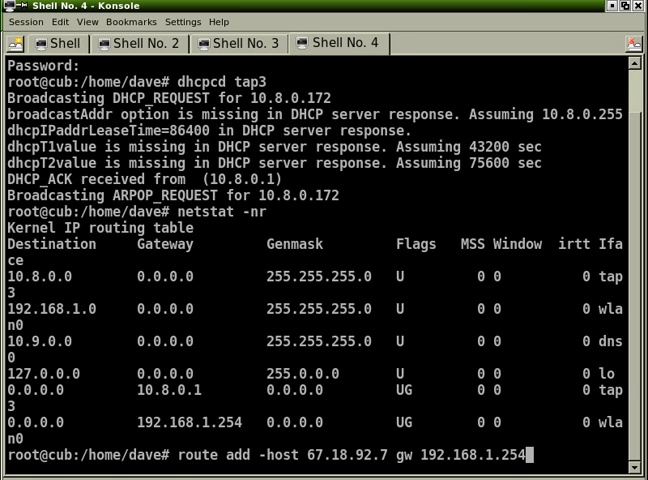
pyautogui.press('Return')
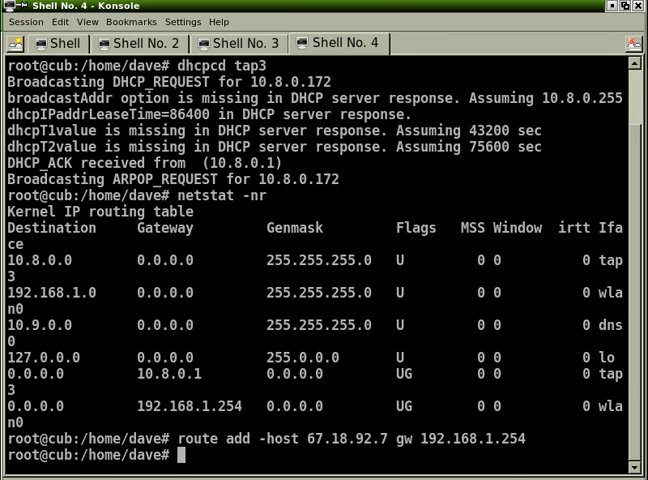
# Step: Enter route del default gw 192.168.1.254 in Shell No. 4
pyautogui.write('route del default g')
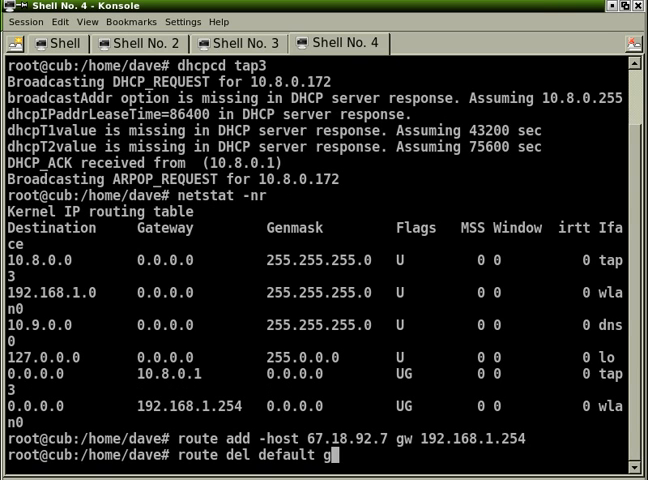
pyautogui.write('w 192.1')
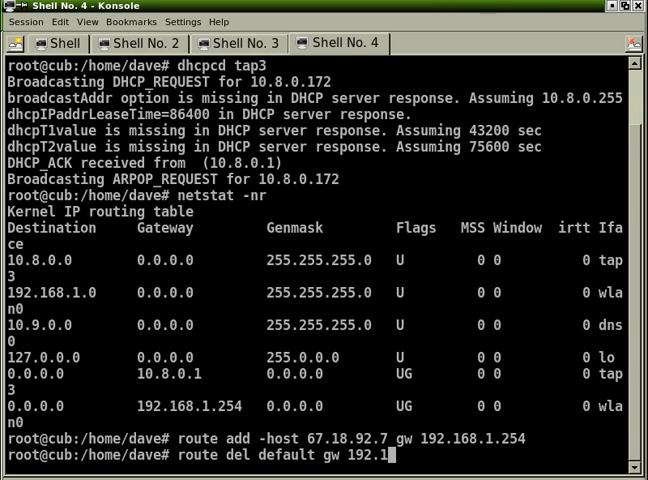
pyautogui.write('68.1.25')
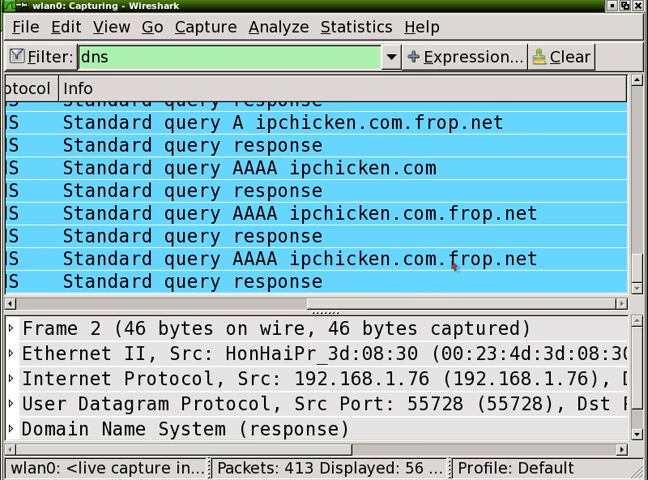
pyautogui.click(300, 259)
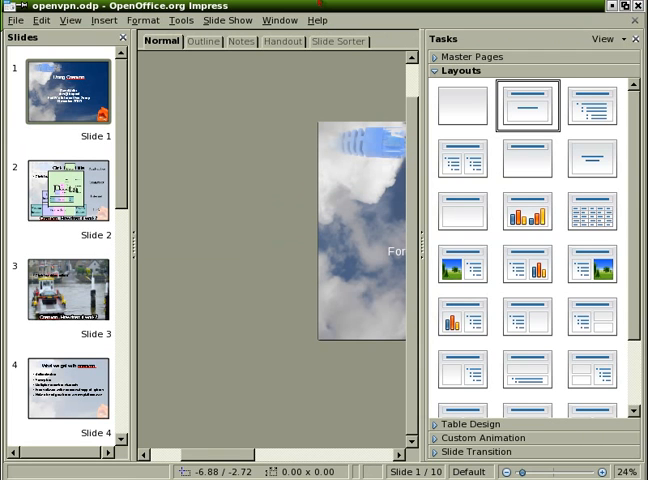
# Step: Present the openvpn slides full screen at the 'Sneaky ways to connect' slide
pyautogui.press('Alt+Tab')
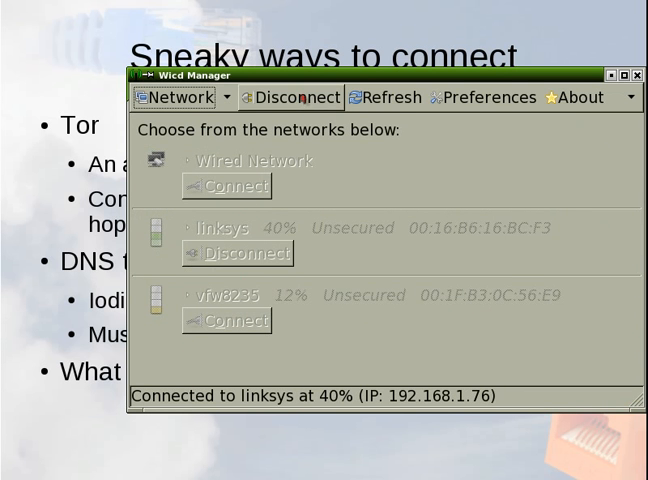
# Step: Disconnect Wicd Manager from the linksys network at 192.168.1.76
pyautogui.click(238, 253)
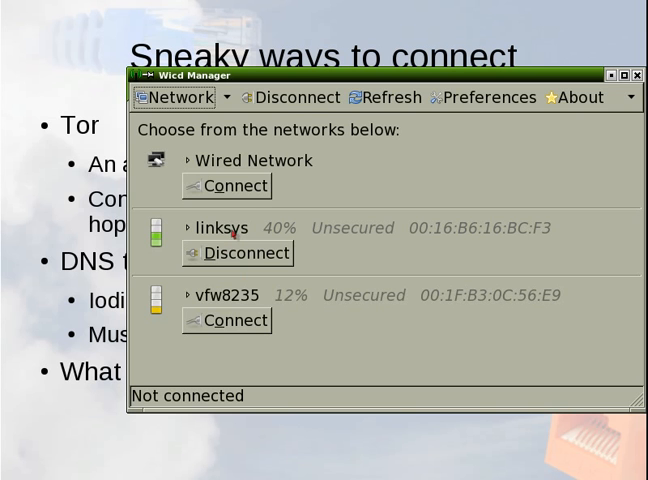
pyautogui.moveTo(237, 255)
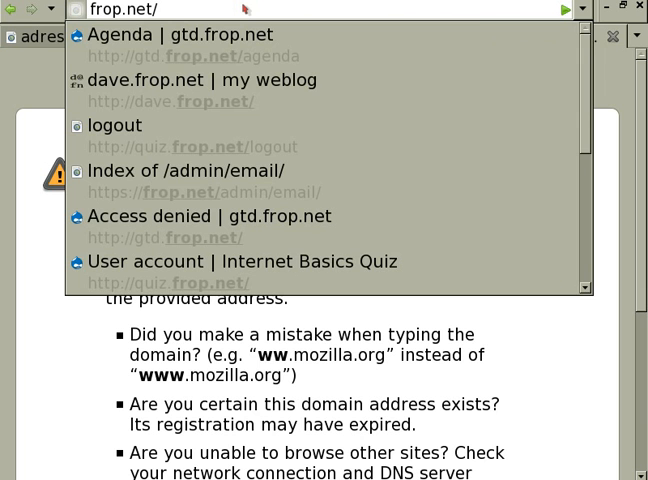
# Step: Replace ipchicken.com with frop.net/piercer in Firefox's location bar
pyautogui.write('a')
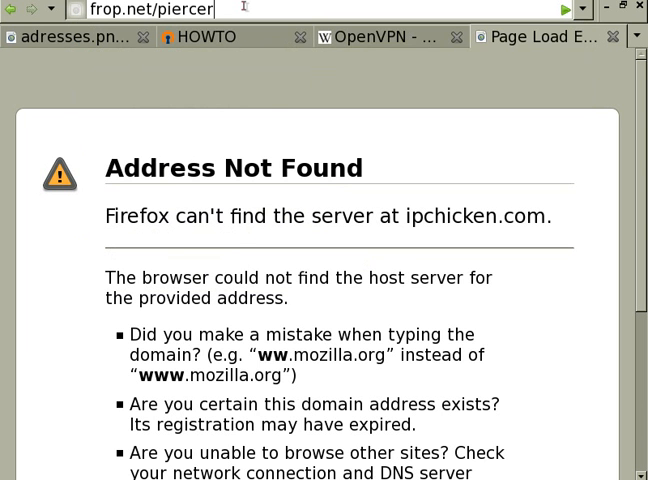
pyautogui.write('/pi')
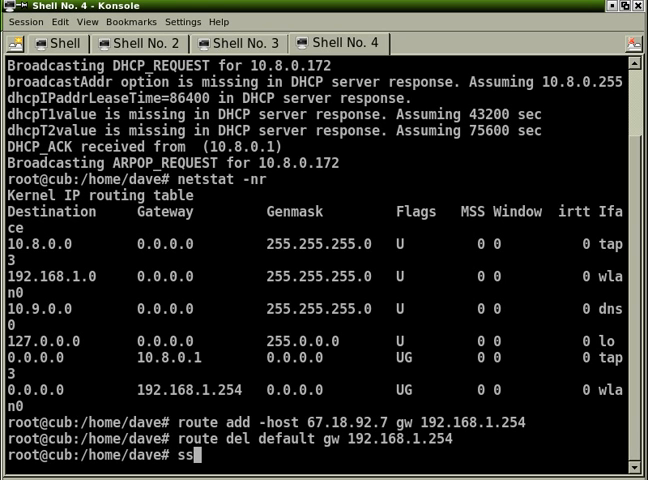
# Step: SSH into frop.net as dave and change to /var/www/htdocs
pyautogui.write('sh dave@rop.')
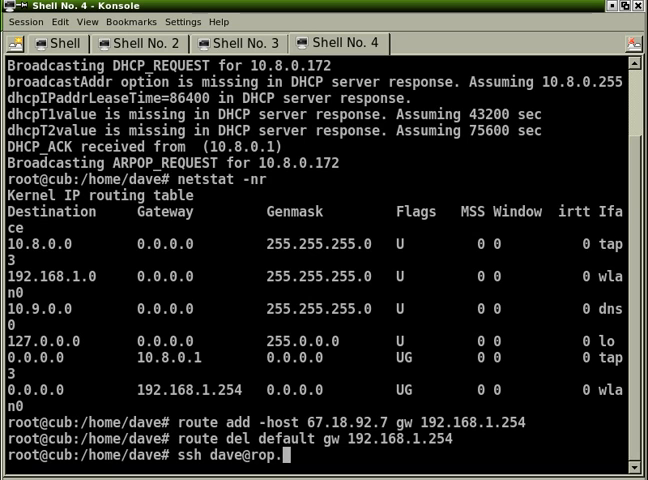
pyautogui.write('rop.net')
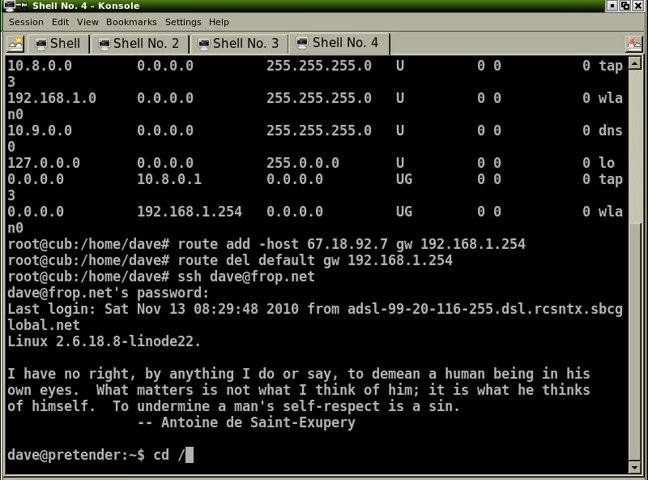
pyautogui.write('/var/www/htdocs')
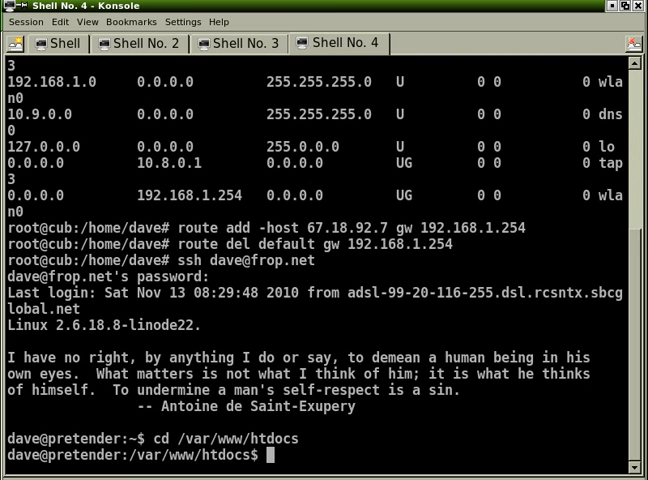
# Step: Search the htdocs folder with find ./ -name pierc\*
pyautogui.write('find ./ 0name')
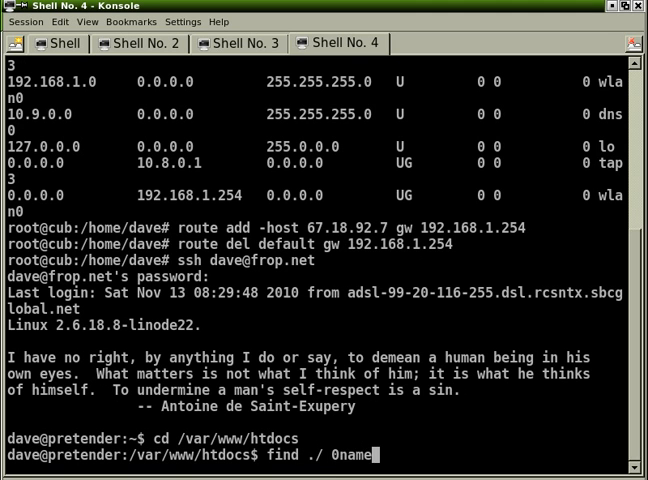
pyautogui.write('-name')
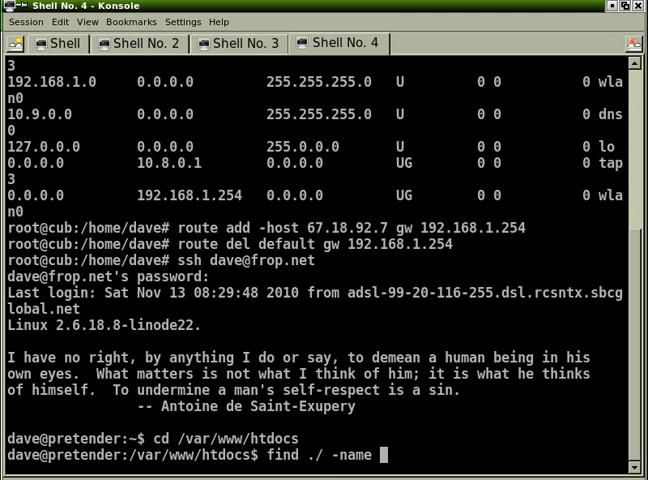
pyautogui.write('pierc')
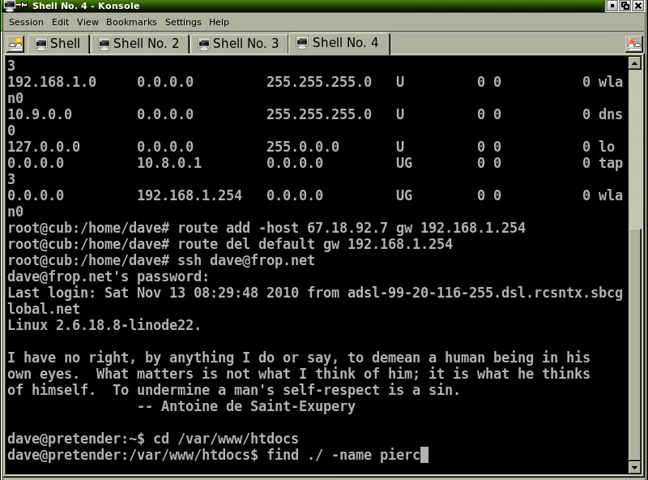
pyautogui.write('\\*')
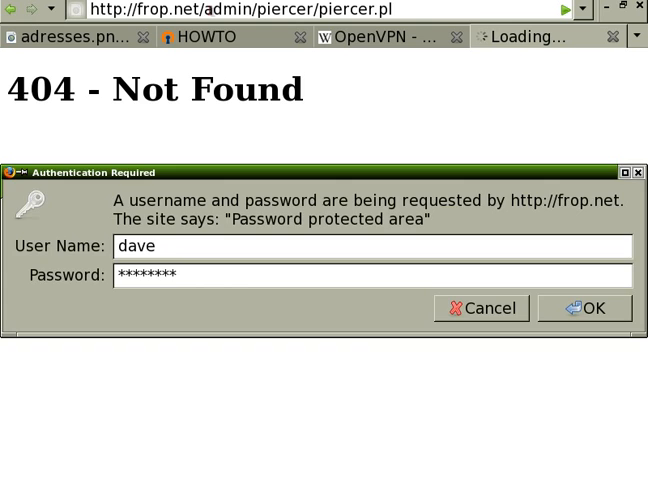
# Step: Submit the filled-in credentials and view piercer's 'Port forwarding for localhost' page, which has no rules
pyautogui.click(585, 308)
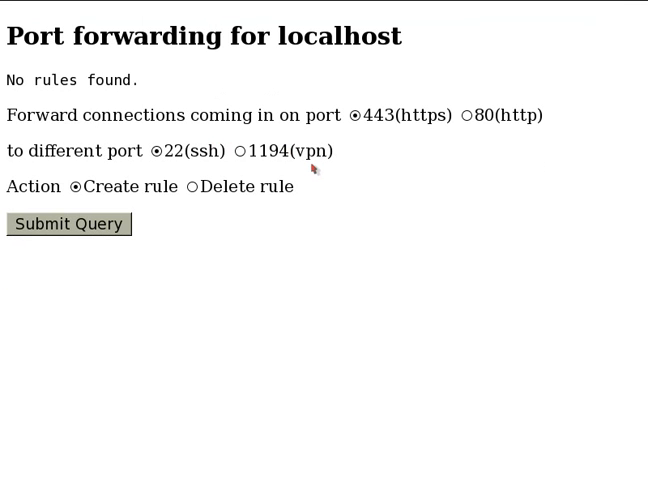
pyautogui.moveTo(314, 162)
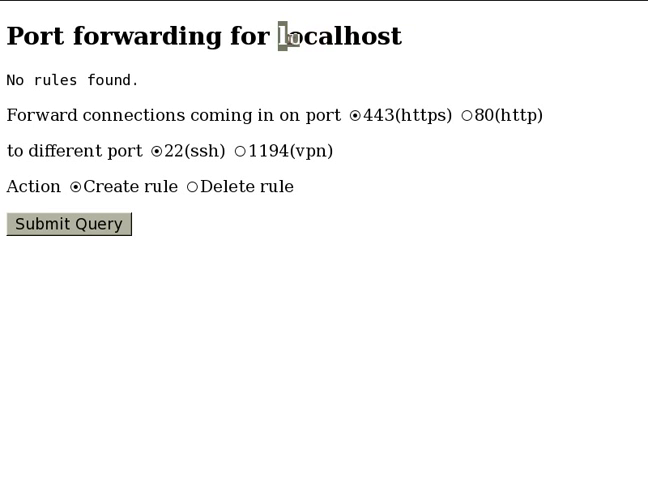
pyautogui.doubleClick(340, 36)
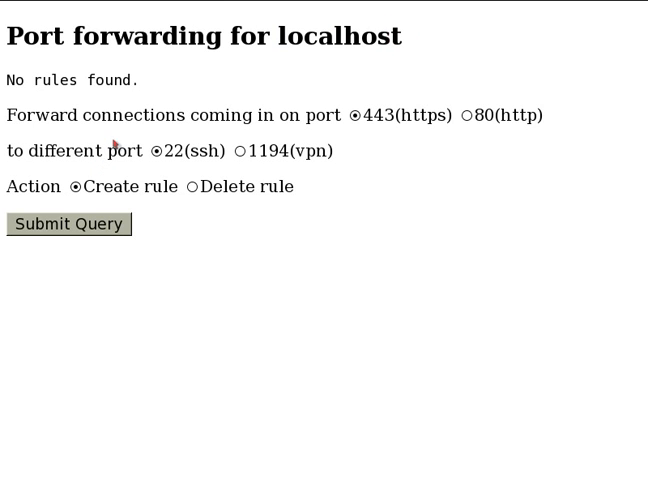
pyautogui.moveTo(78, 112)
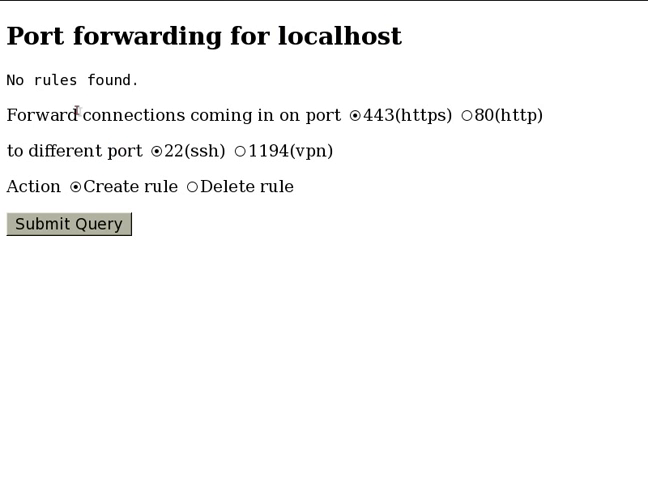
pyautogui.moveTo(340, 108)
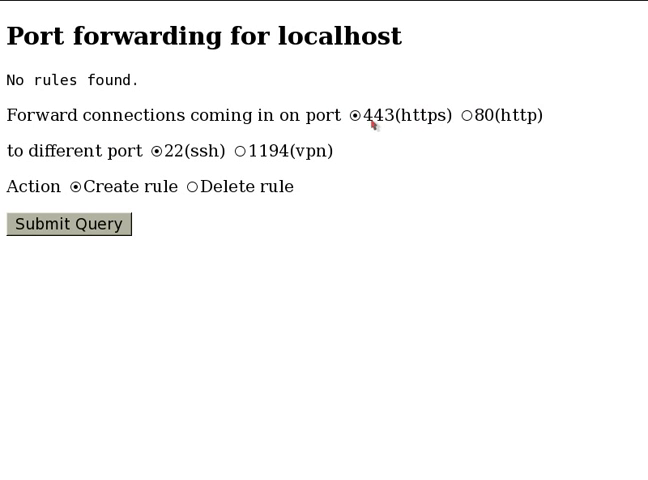
pyautogui.moveTo(78, 153)
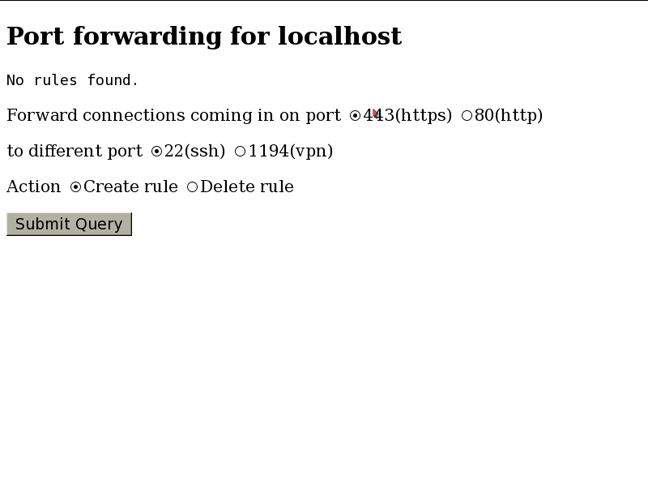
pyautogui.moveTo(197, 144)
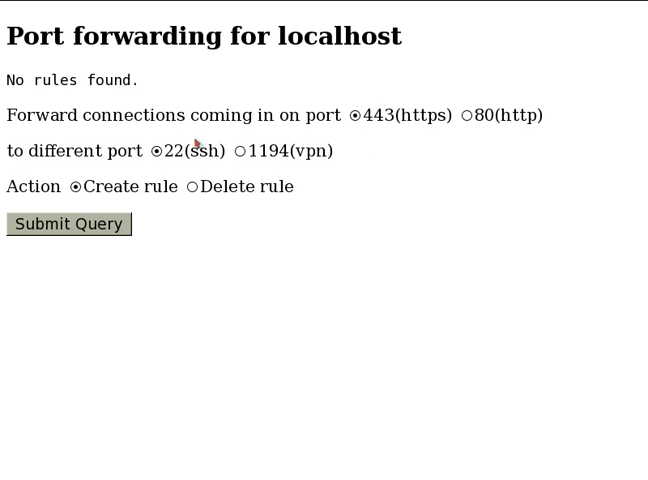
pyautogui.moveTo(458, 114)
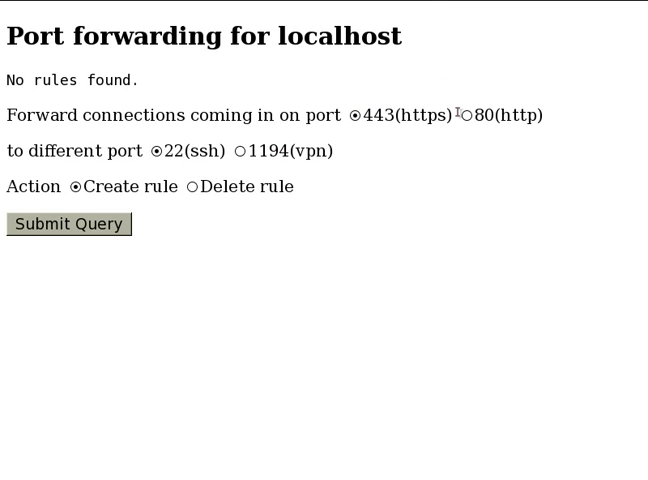
pyautogui.moveTo(360, 17)
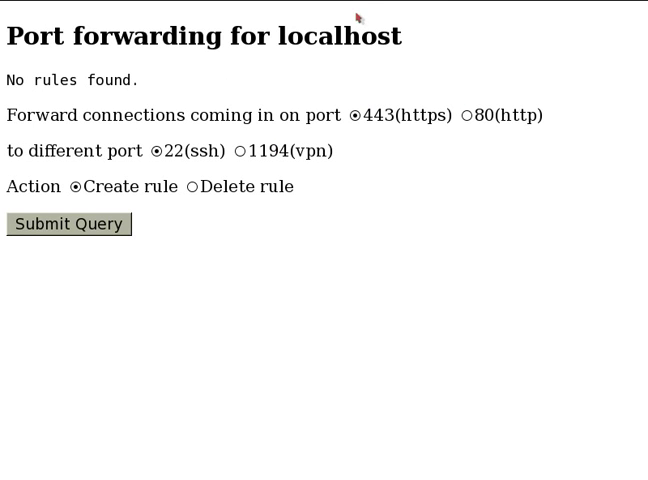
pyautogui.moveTo(421, 20)
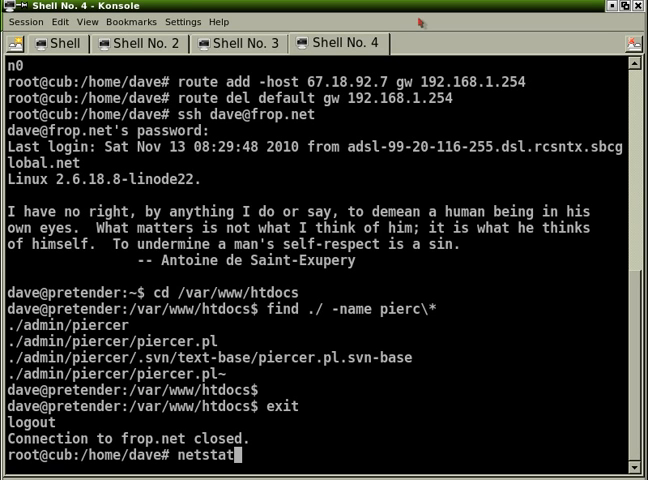
# Step: List the routing table, then delete the default route via VPN gateway 10.8.0.1
pyautogui.write('-nr')
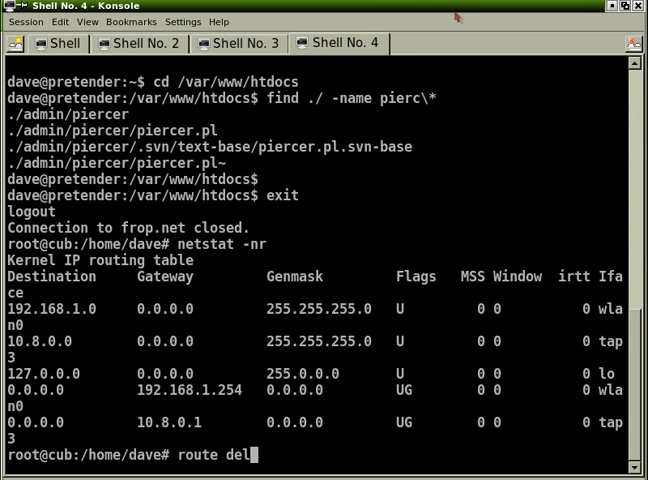
pyautogui.write('10.')
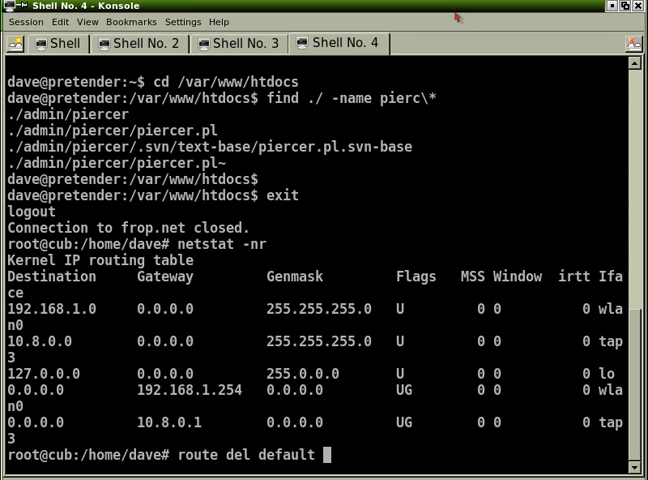
pyautogui.write('gw 1')
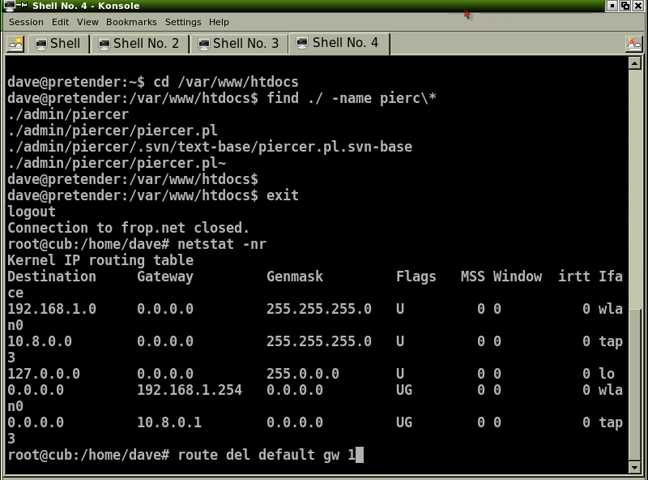
pyautogui.write('0.8.')
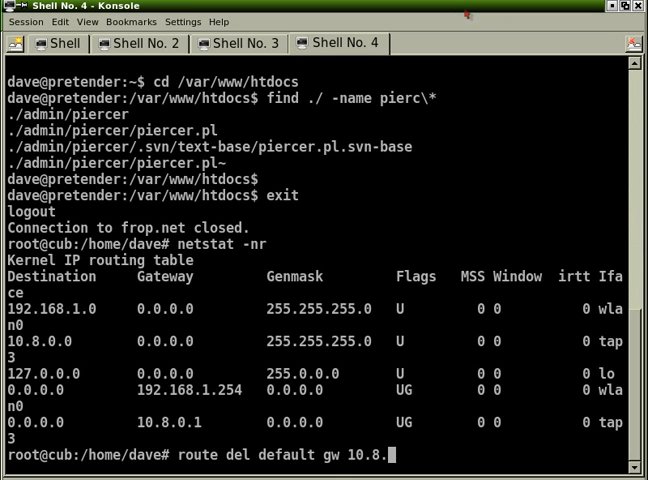
pyautogui.write('0.1')
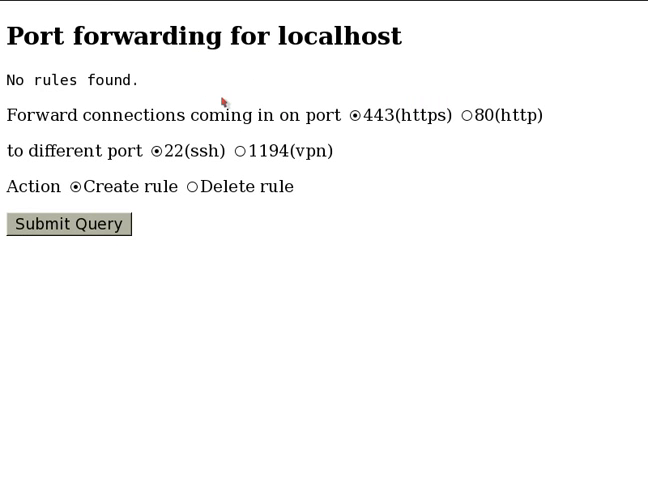
pyautogui.moveTo(224, 103)
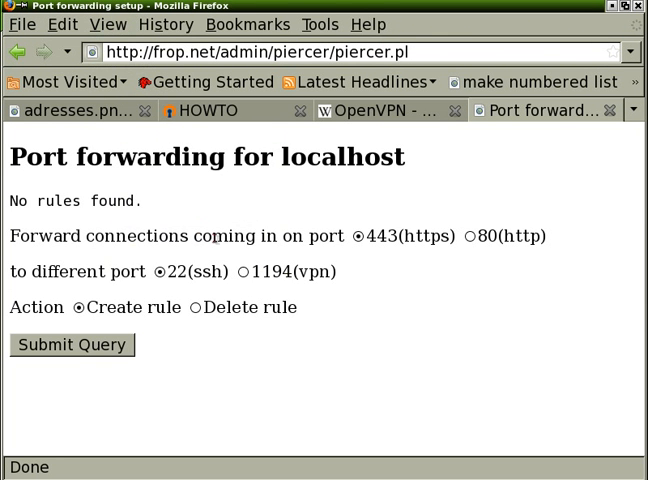
pyautogui.moveTo(492, 251)
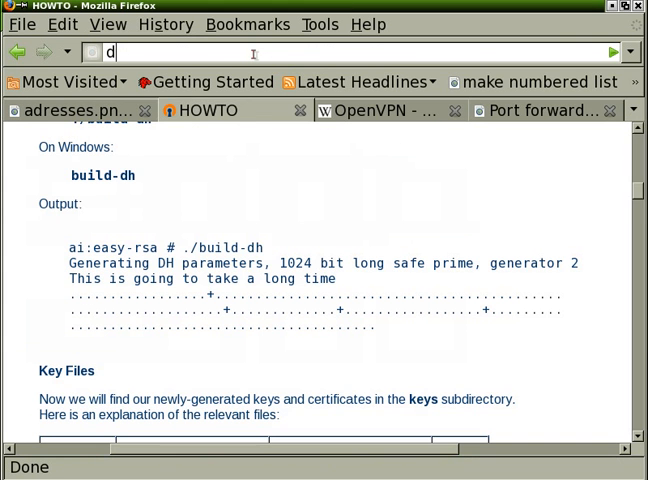
# Step: Enter dave.frop.net in the address bar to load the weblog
pyautogui.write('ave.frop.net/')
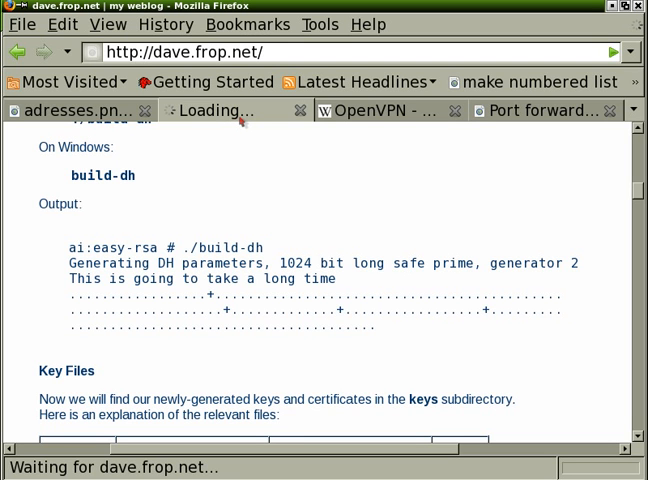
pyautogui.moveTo(215, 164)
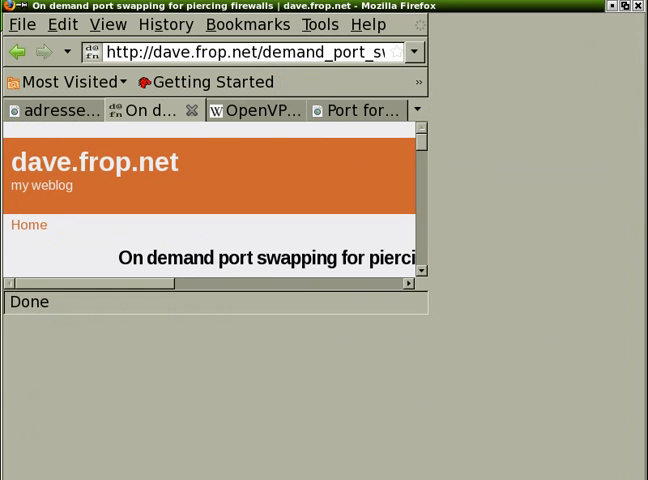
pyautogui.moveTo(372, 218)
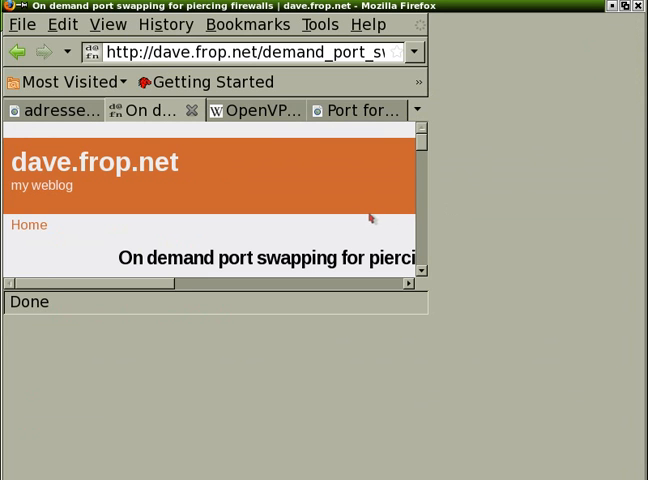
pyautogui.moveTo(369, 260)
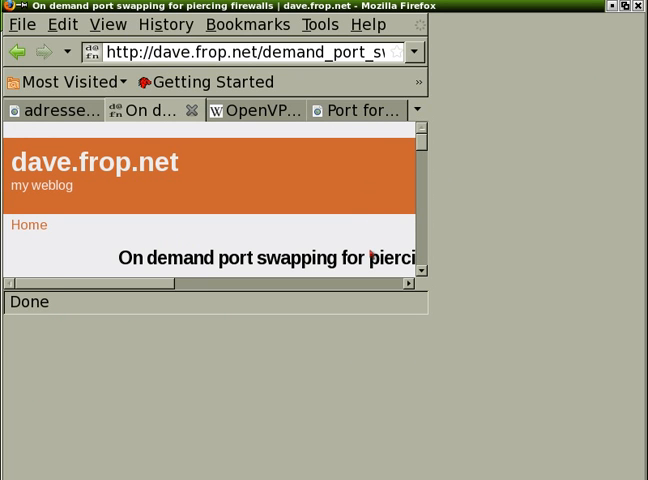
pyautogui.moveTo(374, 247)
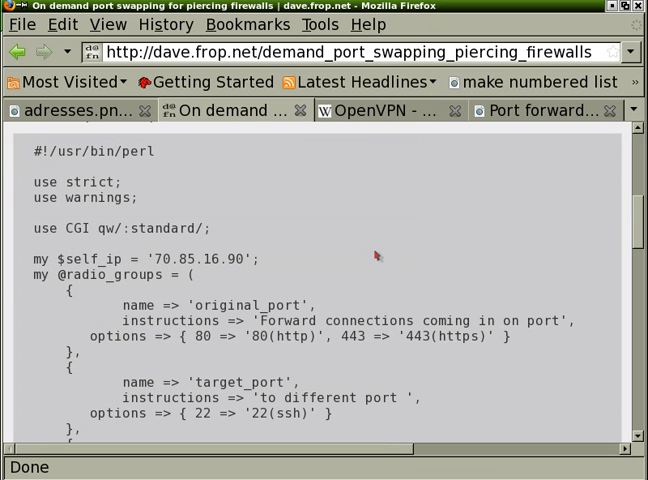
pyautogui.moveTo(383, 229)
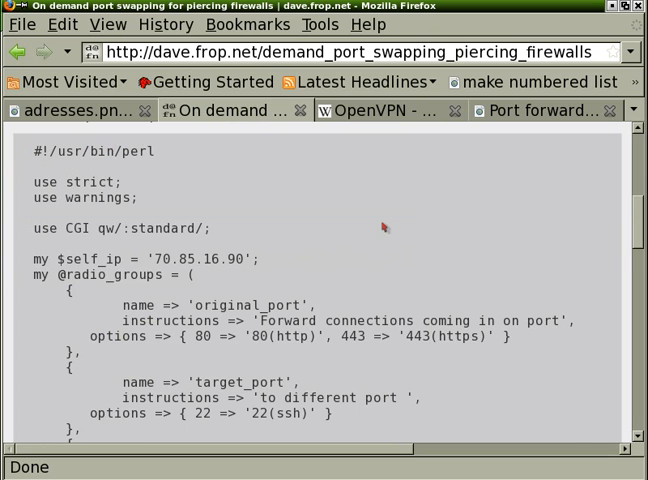
# Step: Scroll down through the blog post's port-forwarding Perl script
pyautogui.scroll(-3)
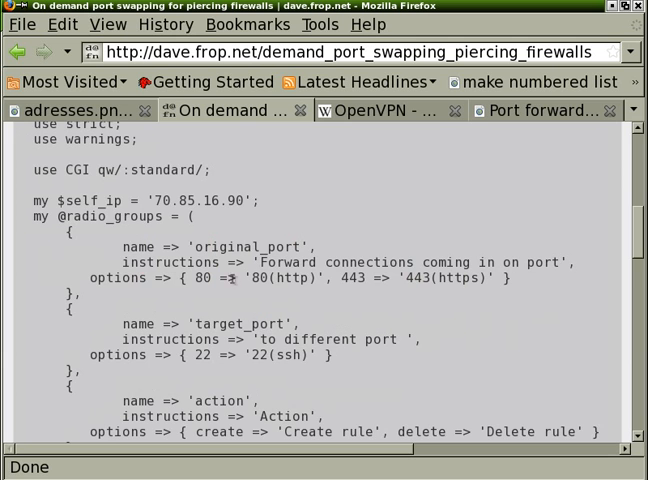
pyautogui.scroll(-3)
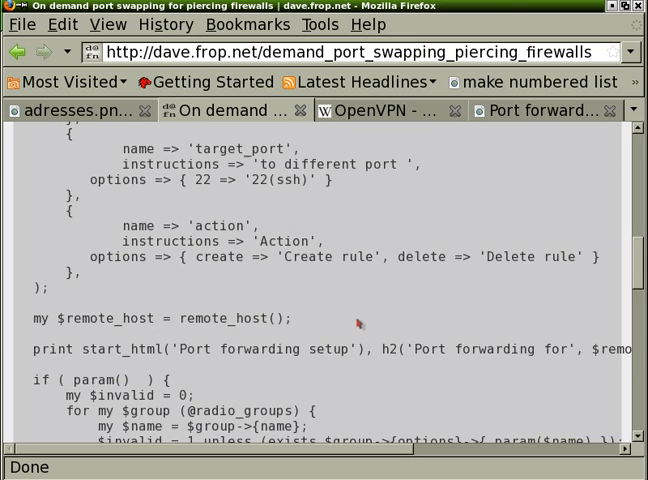
pyautogui.scroll(-3)
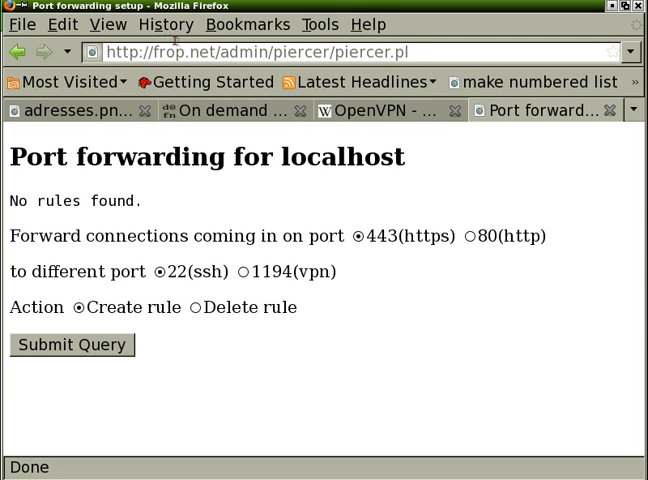
# Step: Load google.com in the port forwarding tab's address bar
pyautogui.write('g')
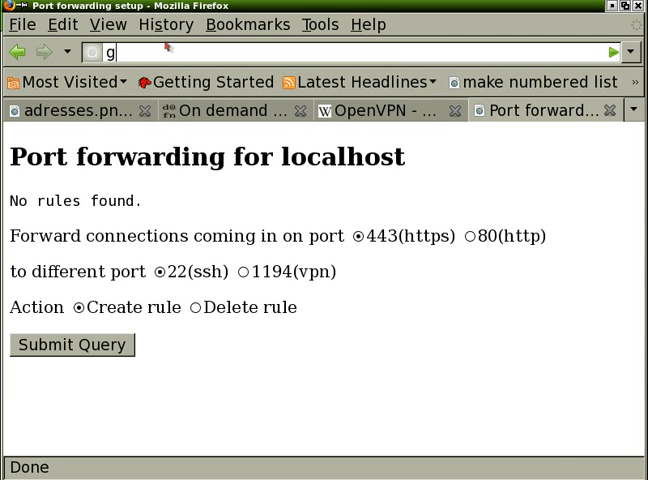
pyautogui.write('oogle.com/')
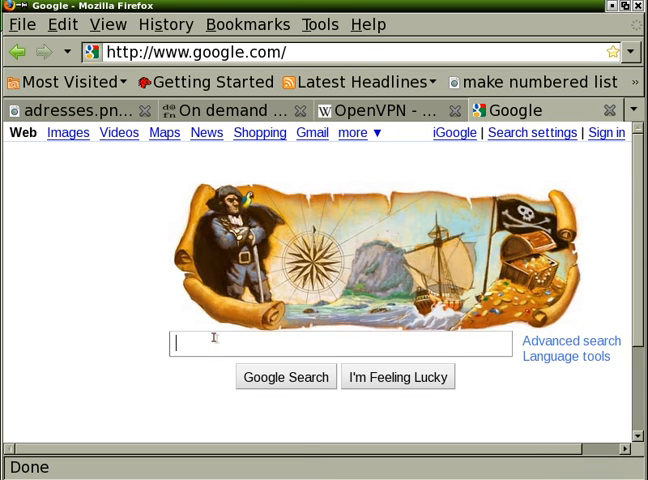
pyautogui.write('o')
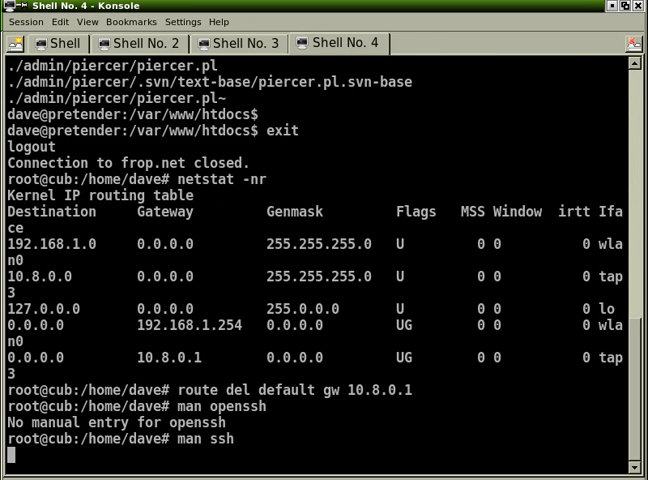
# Step: Run 'man ssh' and scroll down through the ssh manual page
pyautogui.press('Return')
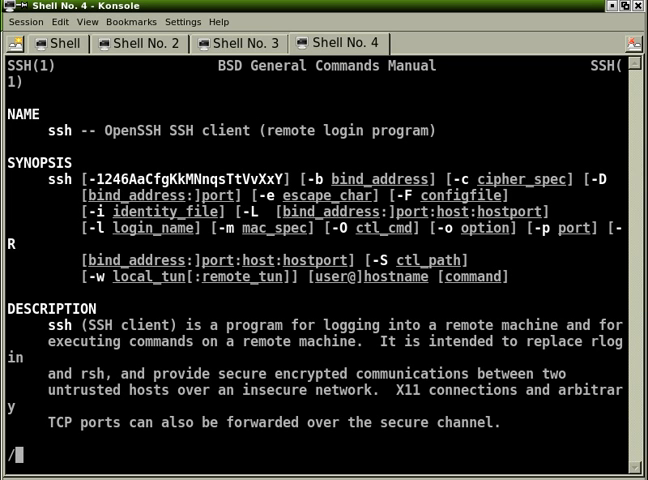
pyautogui.scroll(-3)
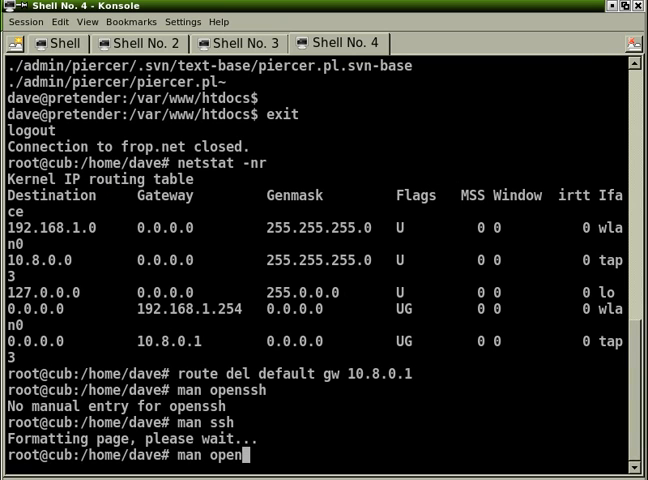
# Step: Finish 'man openvpn' and scroll to the --float and --ipchange options
pyautogui.write('p')
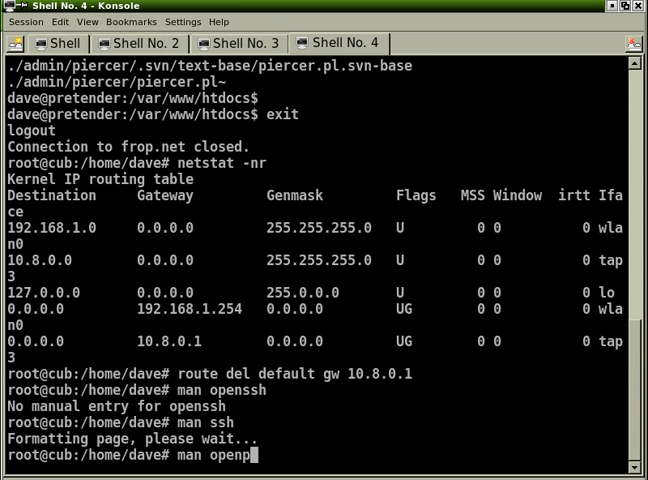
pyautogui.write('v')
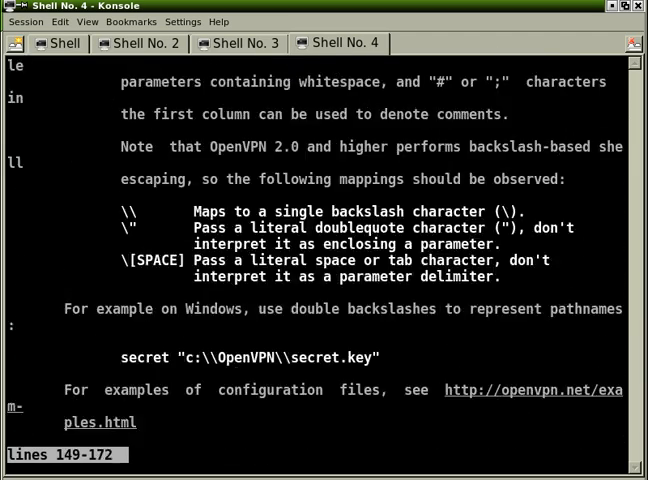
pyautogui.scroll(-3)
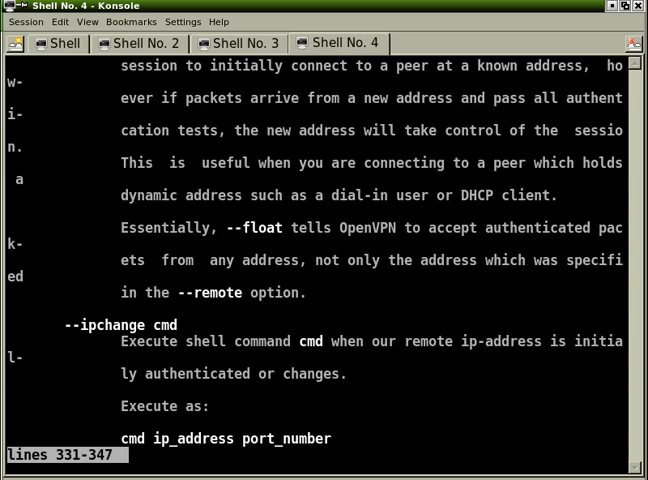